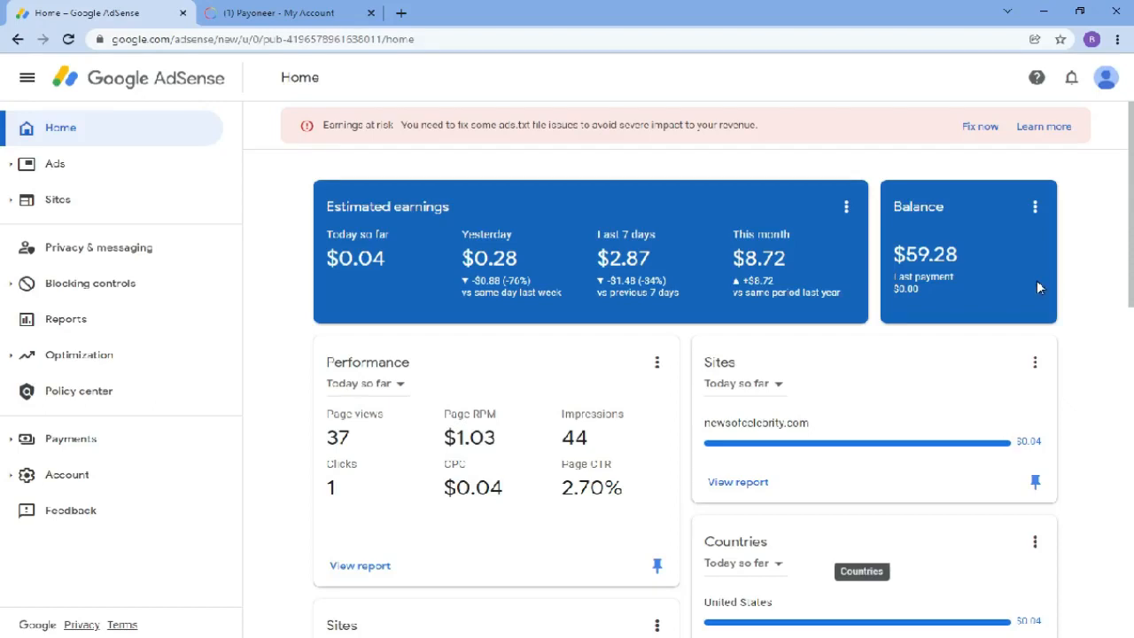
mouse_move(570, 213)
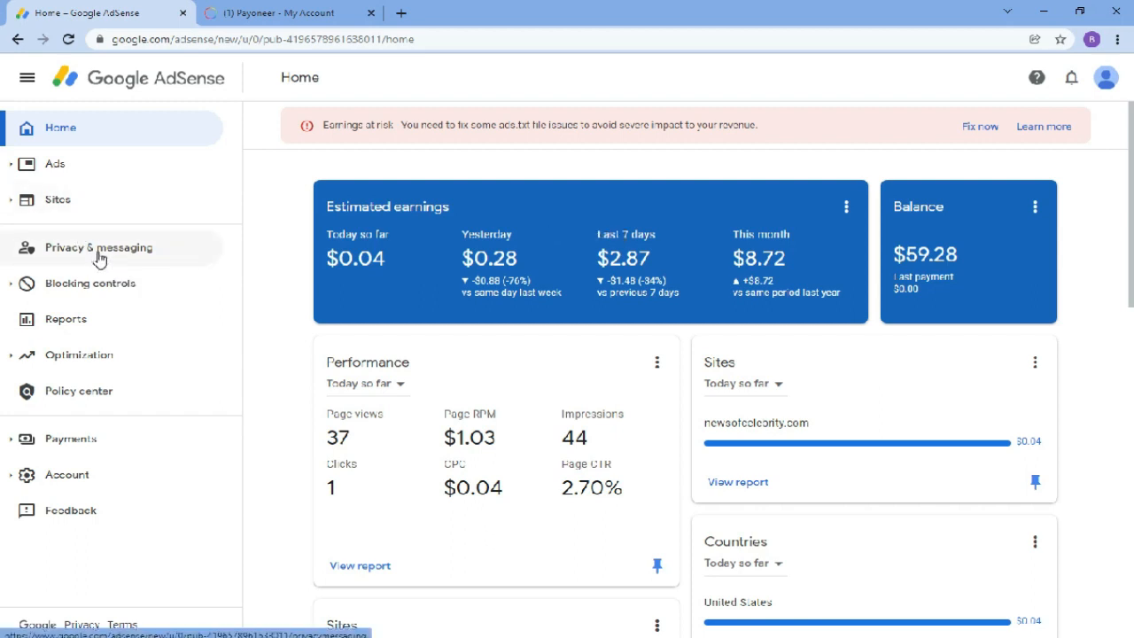
mouse_move(398, 298)
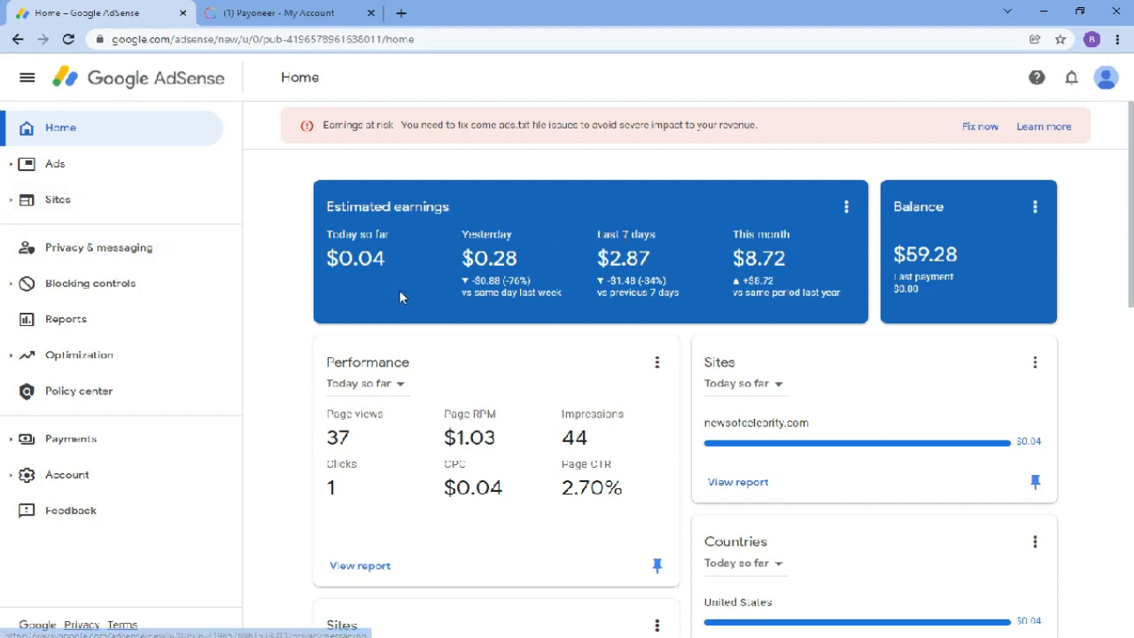
mouse_move(670, 330)
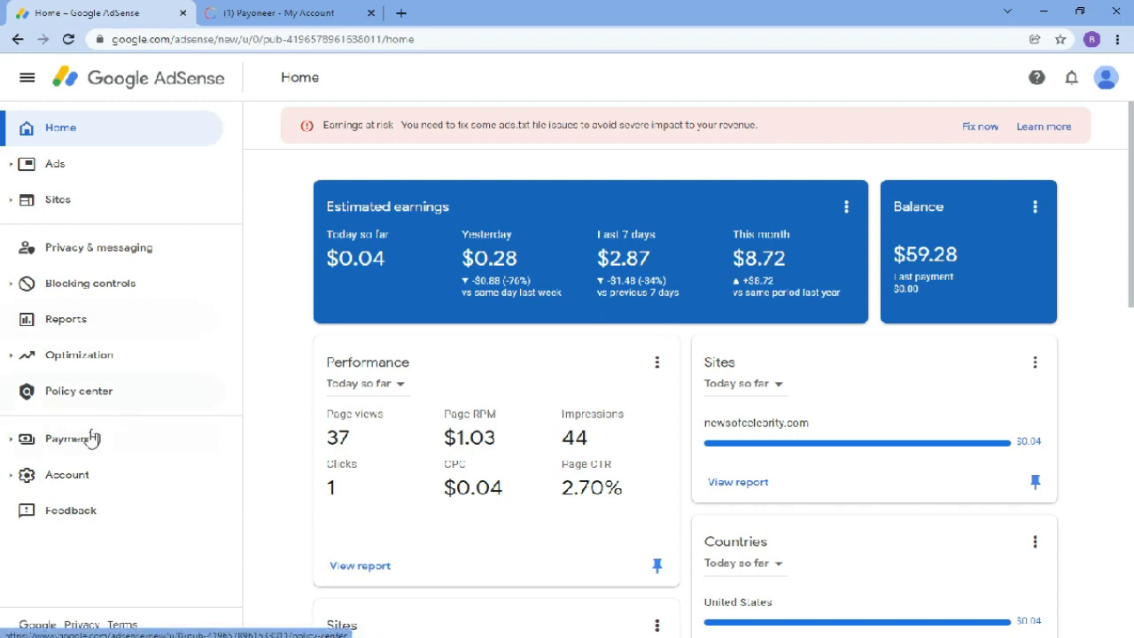
Show Payments info with $59.28 earnings toward the $100 payout threshold and recent transactions
click(70, 439)
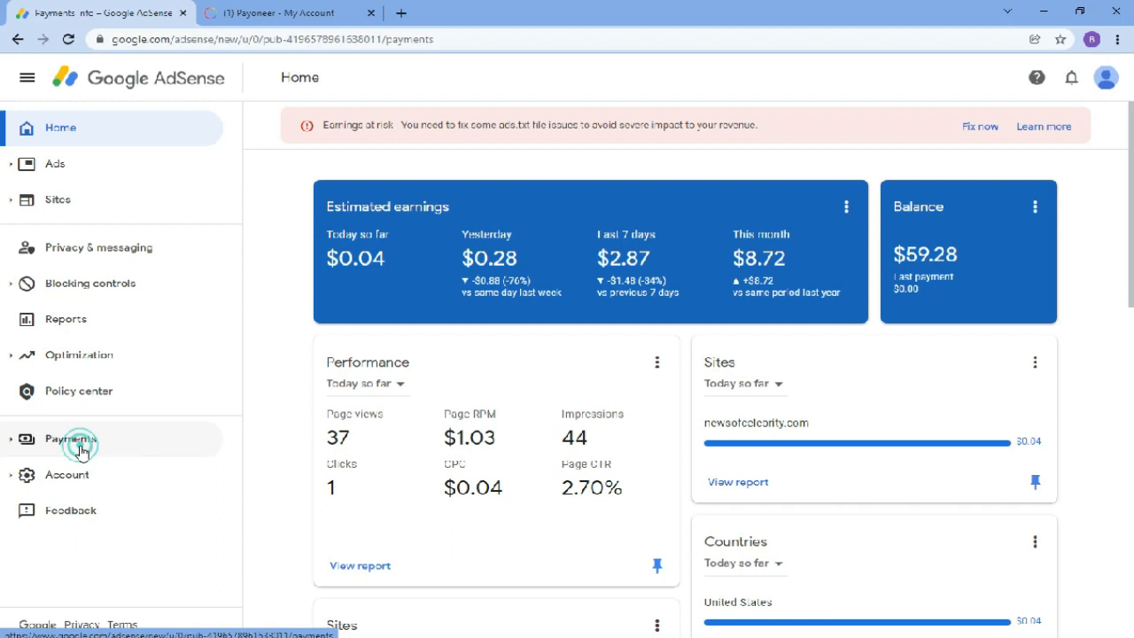
click(60, 128)
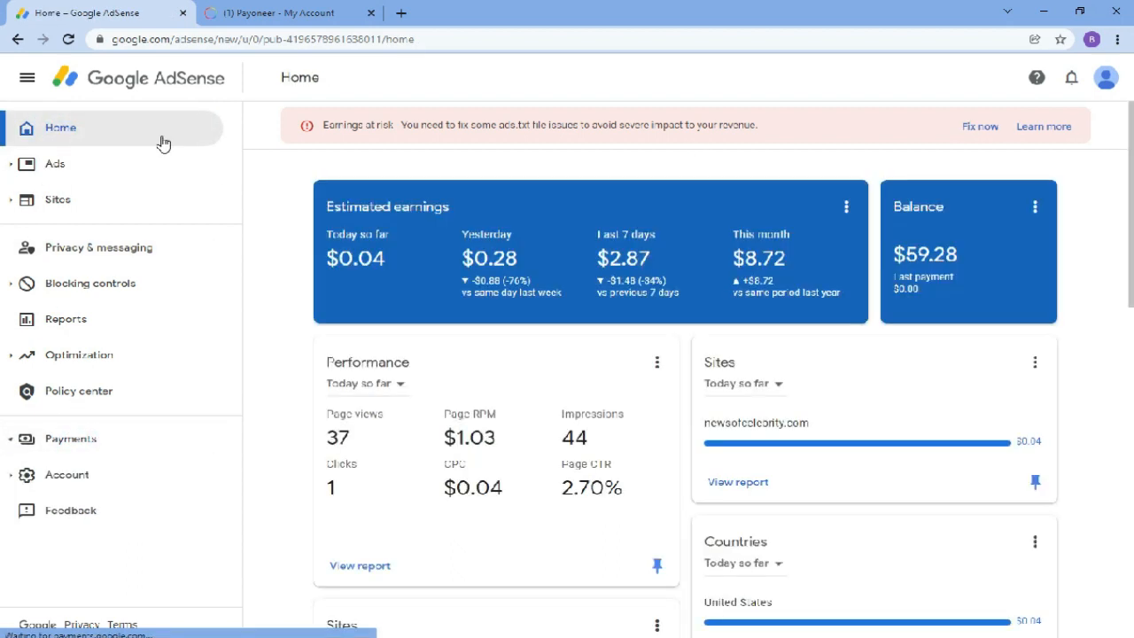
mouse_move(928, 268)
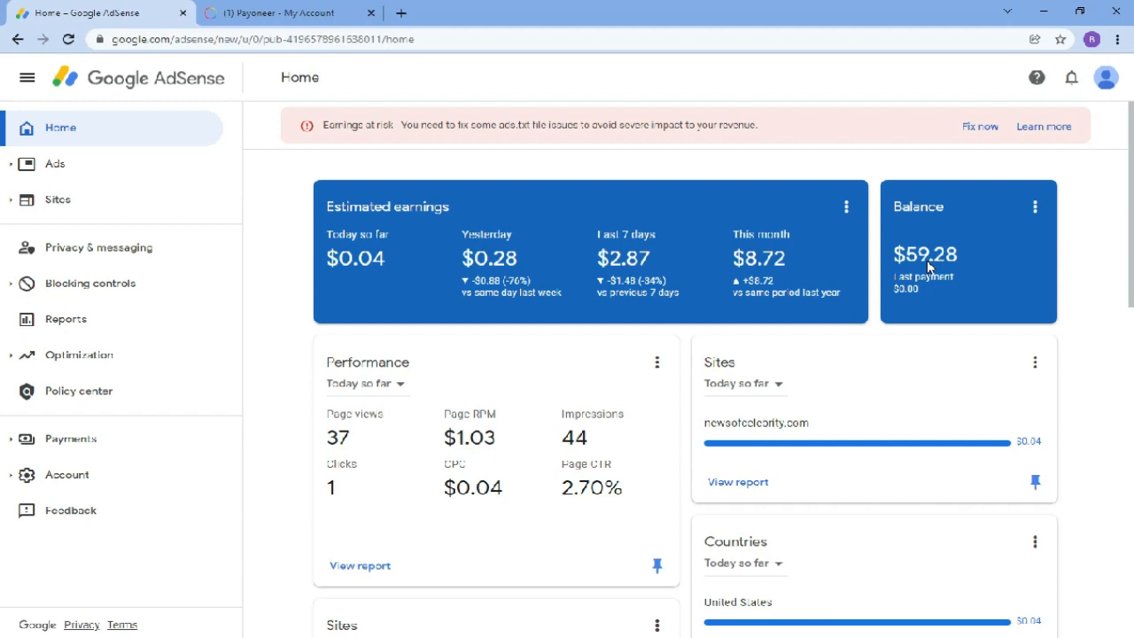
click(71, 439)
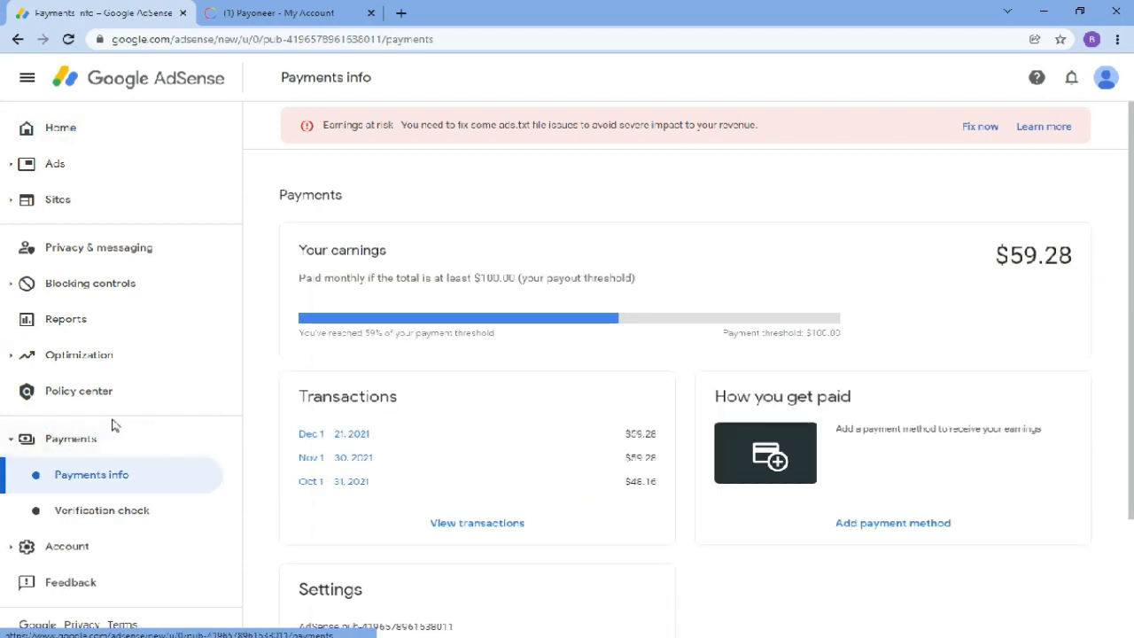
mouse_move(333, 330)
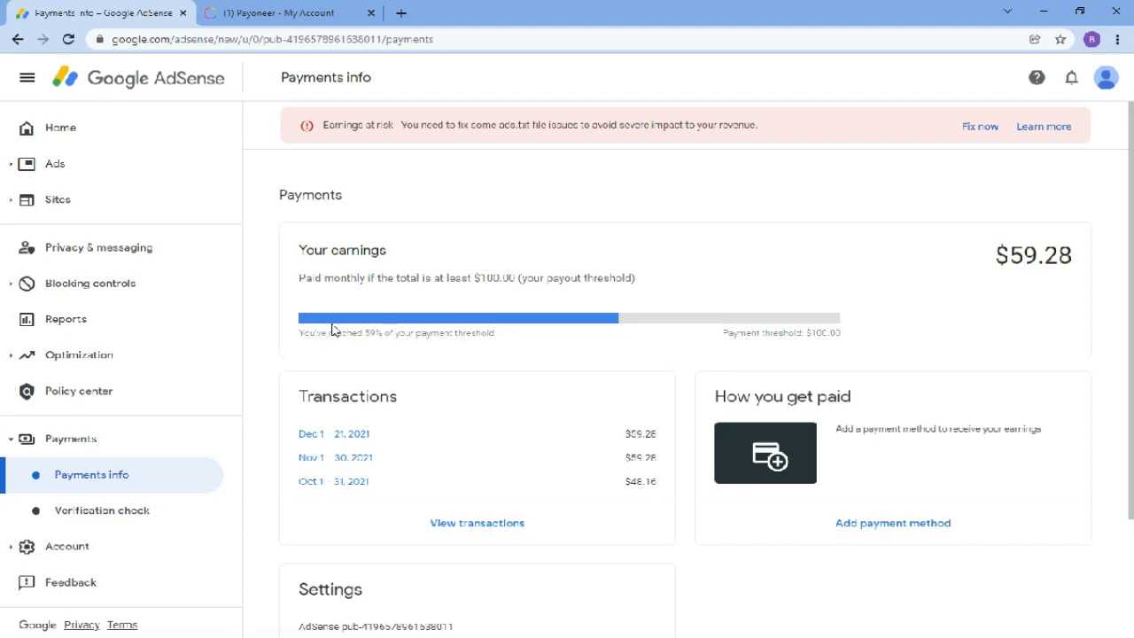
mouse_move(839, 326)
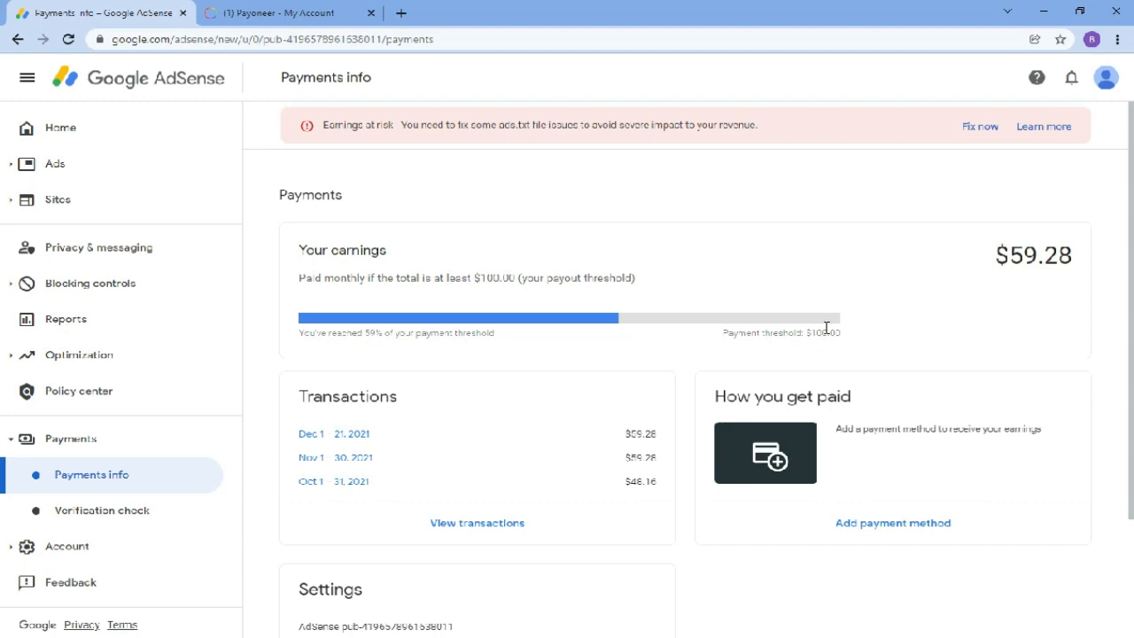
mouse_move(829, 318)
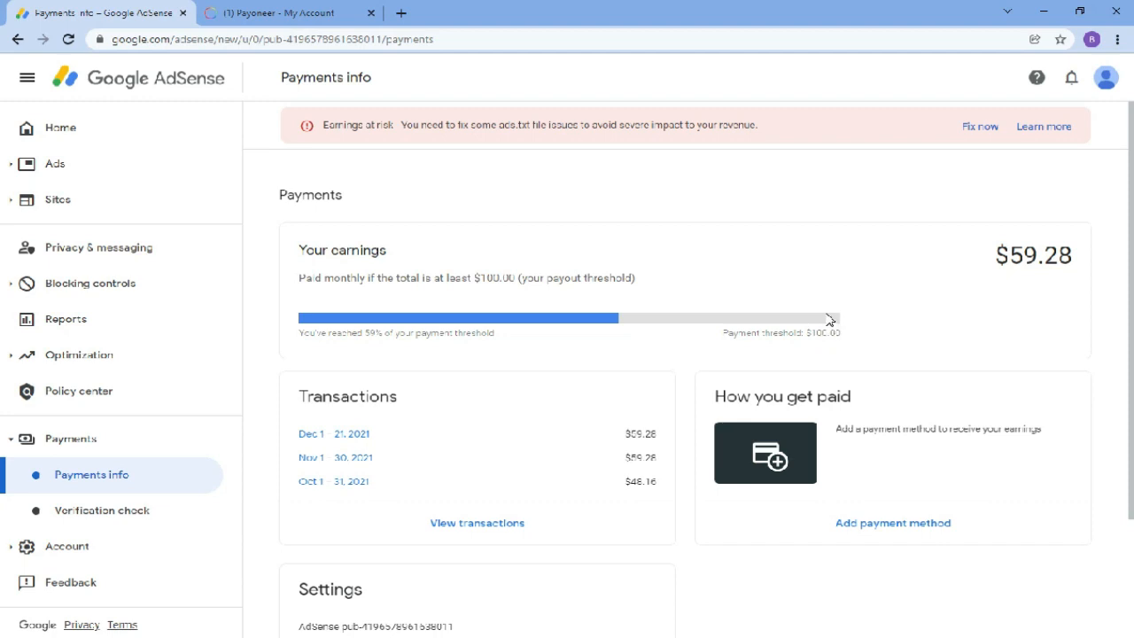
click(796, 354)
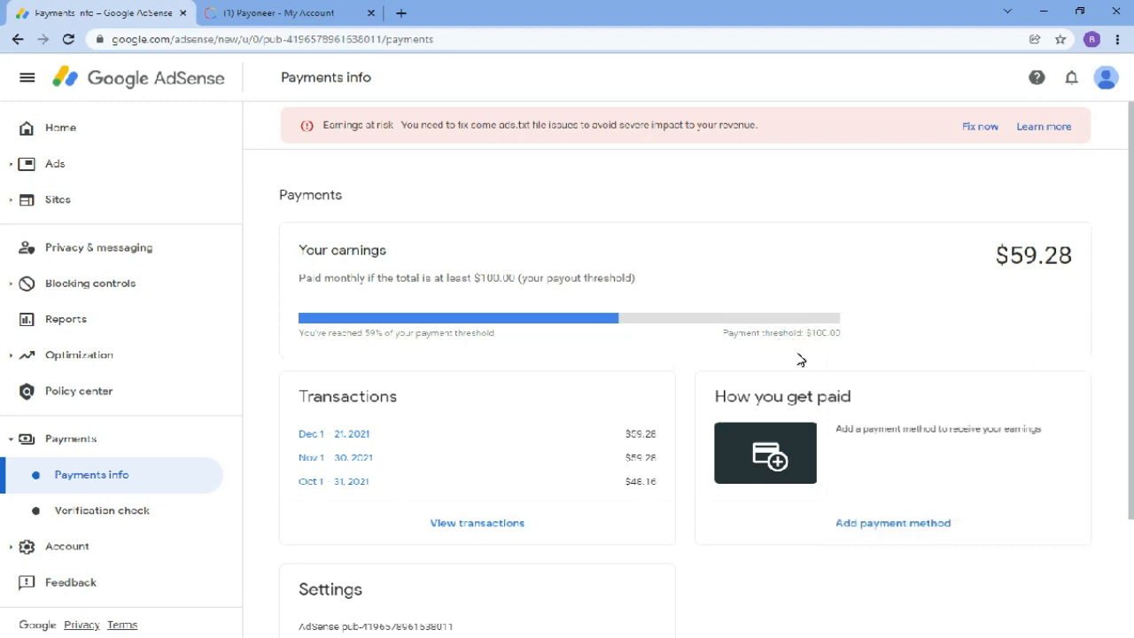
mouse_move(708, 408)
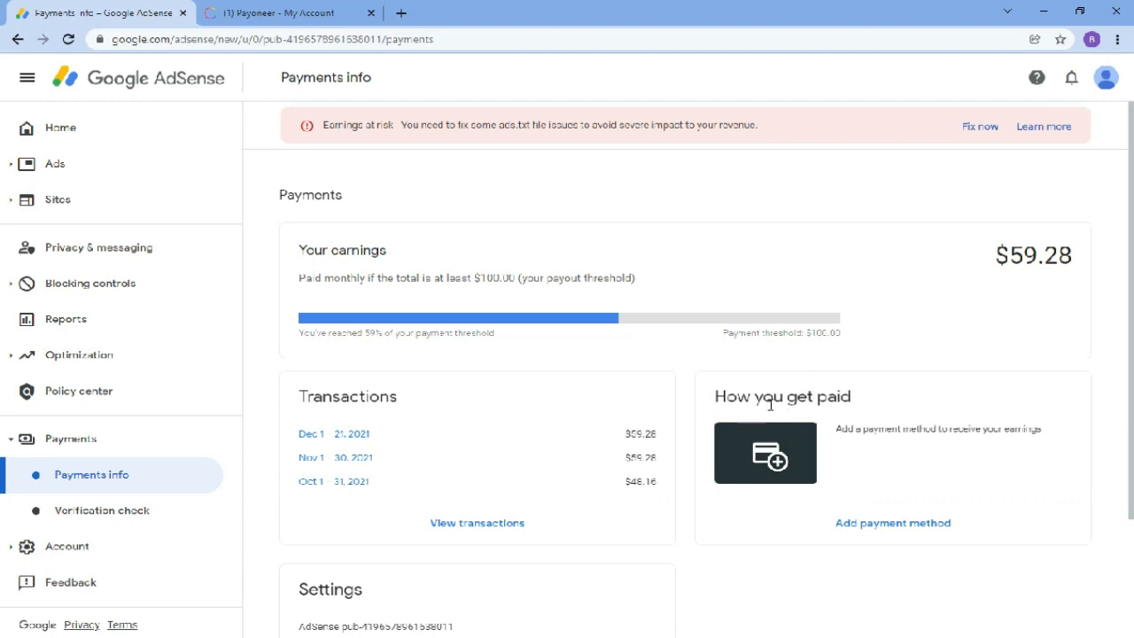
mouse_move(892, 522)
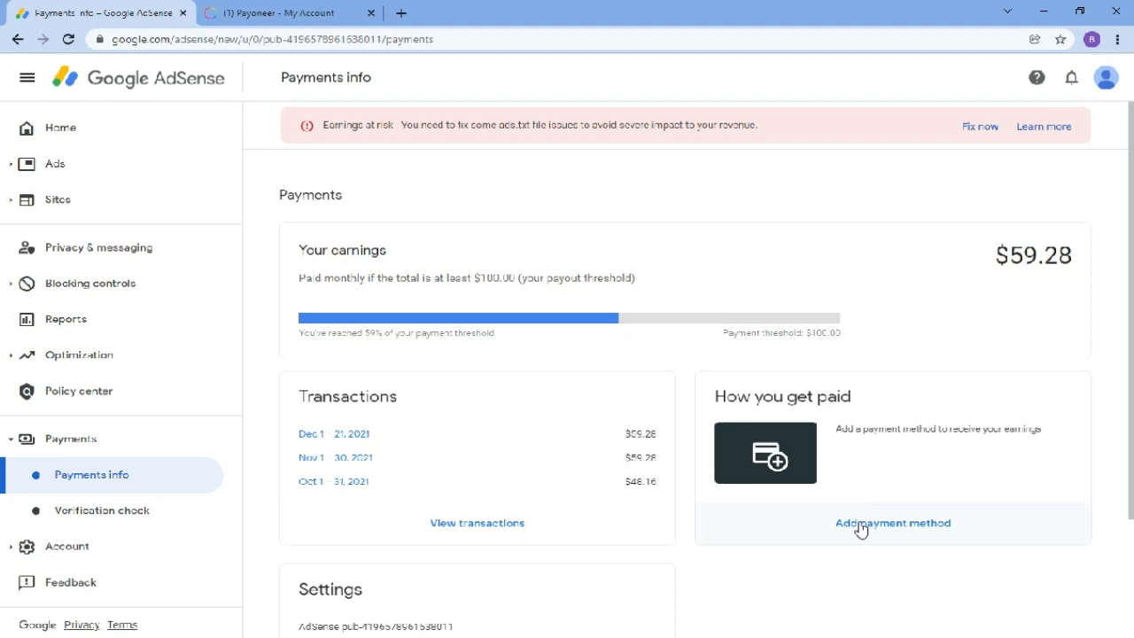
Start a new bank payment method and focus the Name on bank account field
click(893, 522)
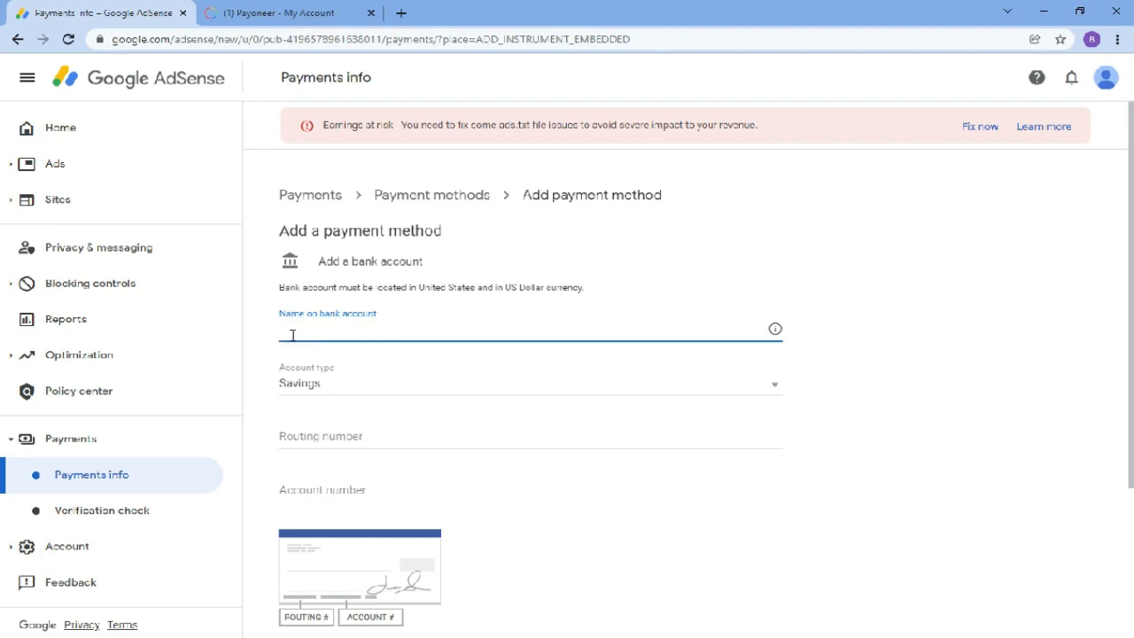
click(530, 436)
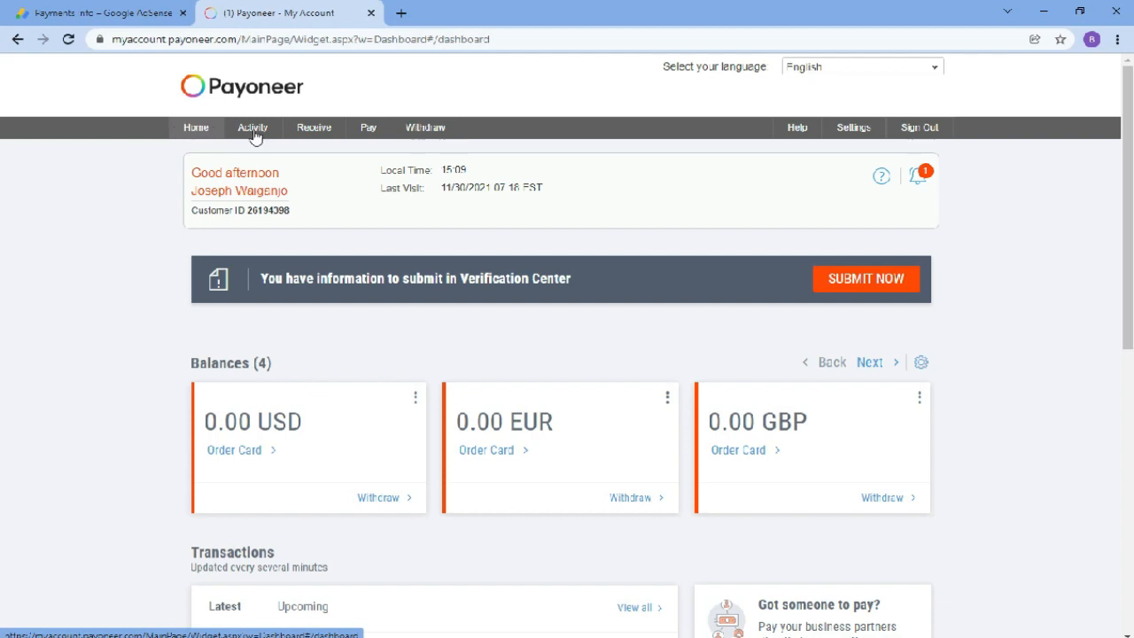
Go to Payoneer's Global Payment Service receiving accounts list via the Receive menu
click(314, 127)
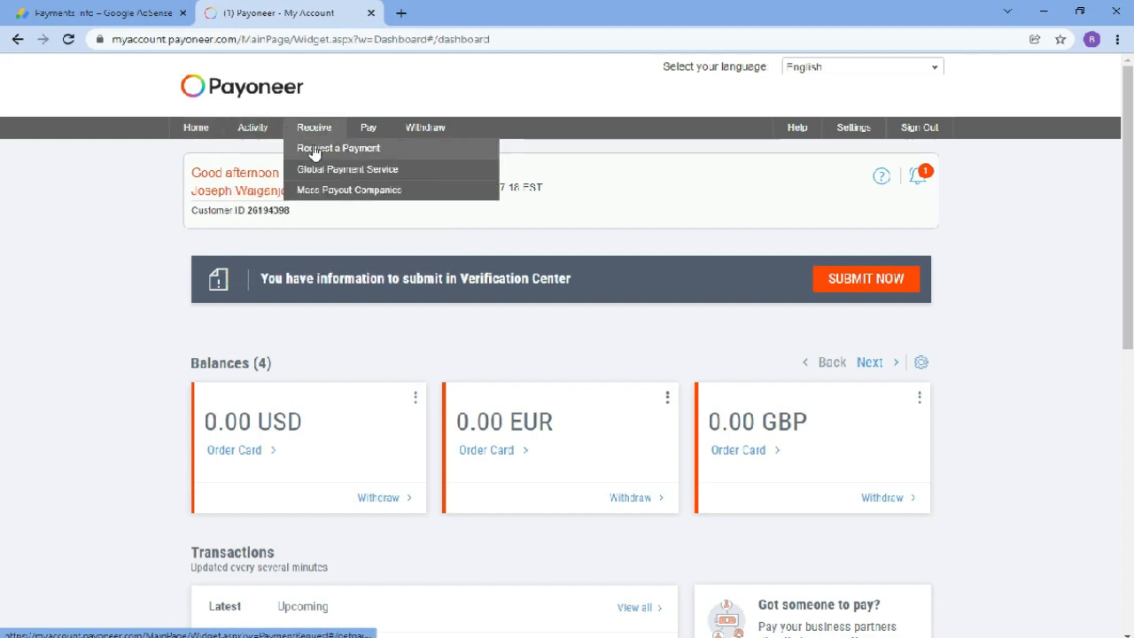
mouse_move(312, 170)
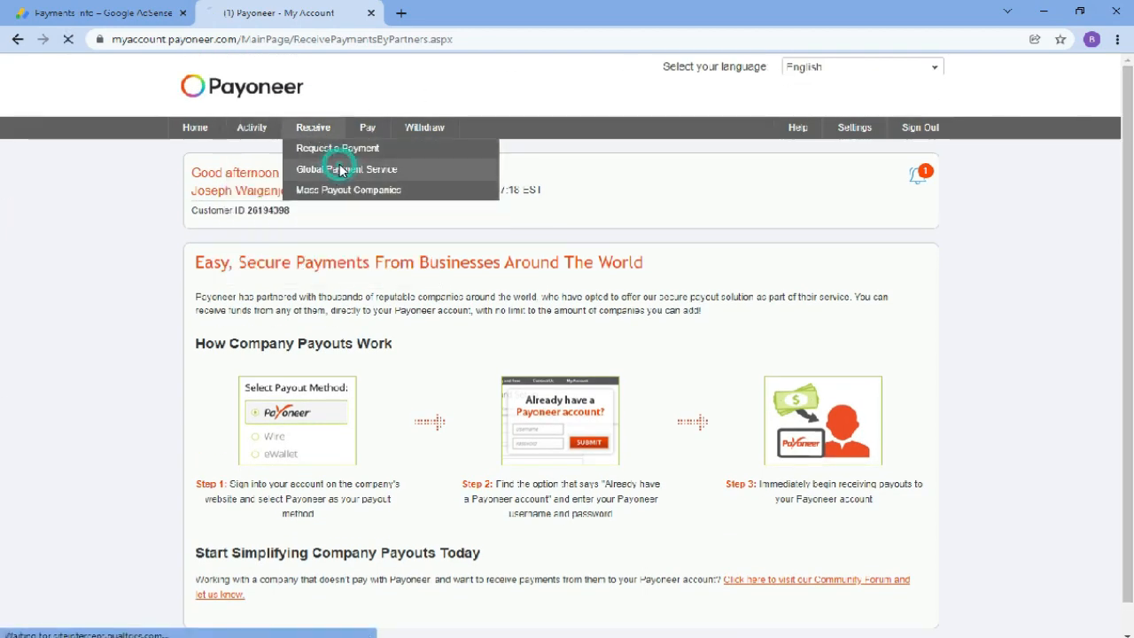
click(347, 170)
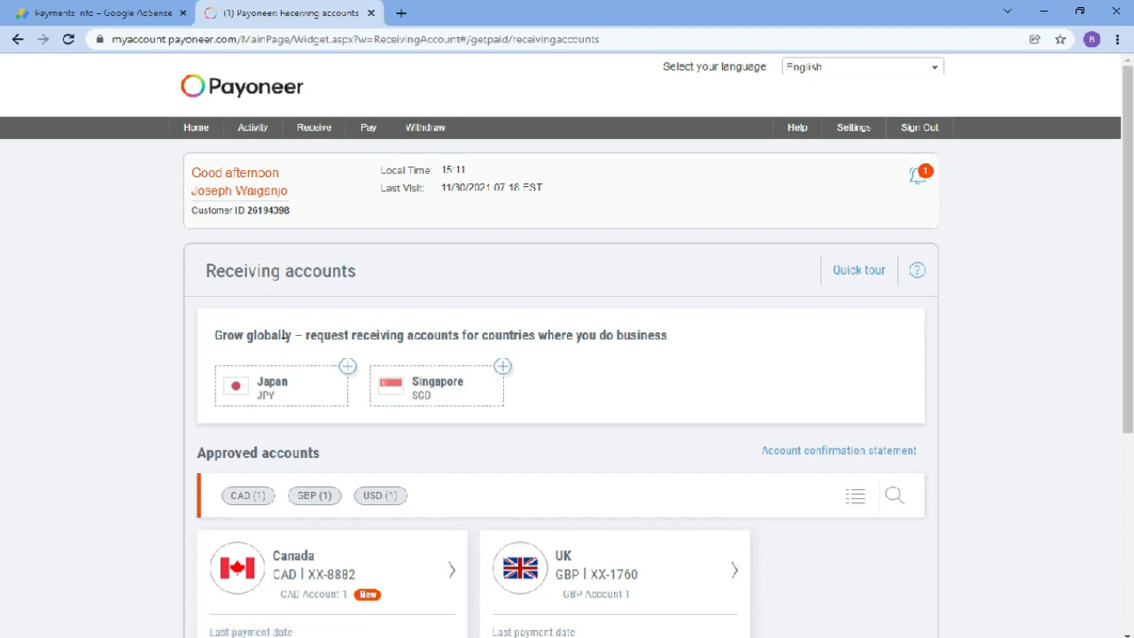
mouse_move(694, 356)
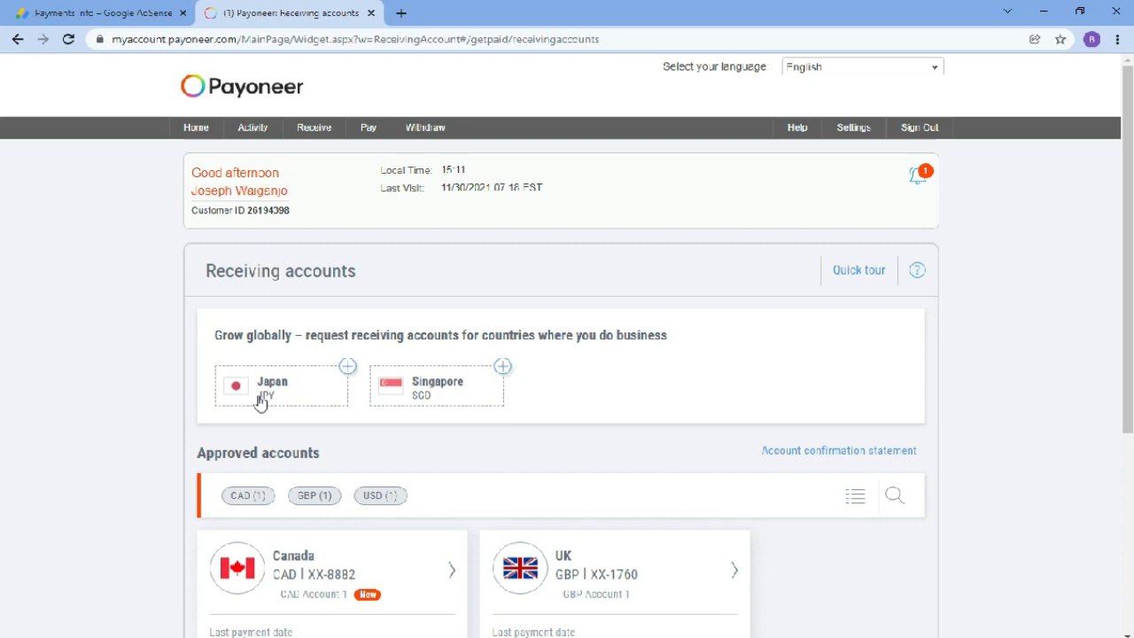
mouse_move(1027, 382)
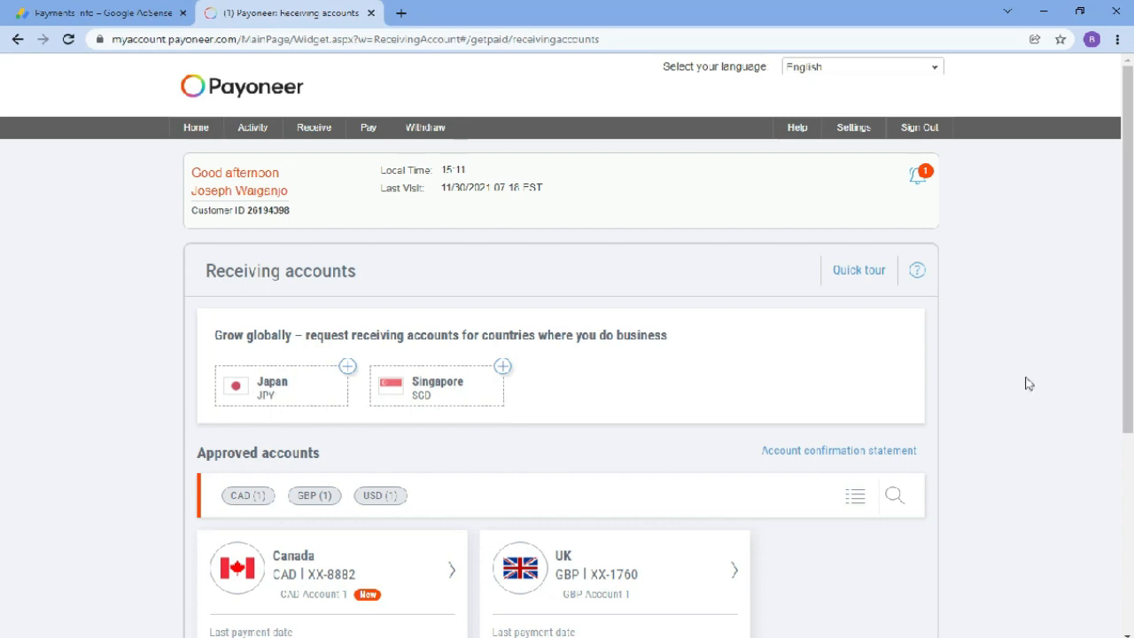
scroll(down, 3)
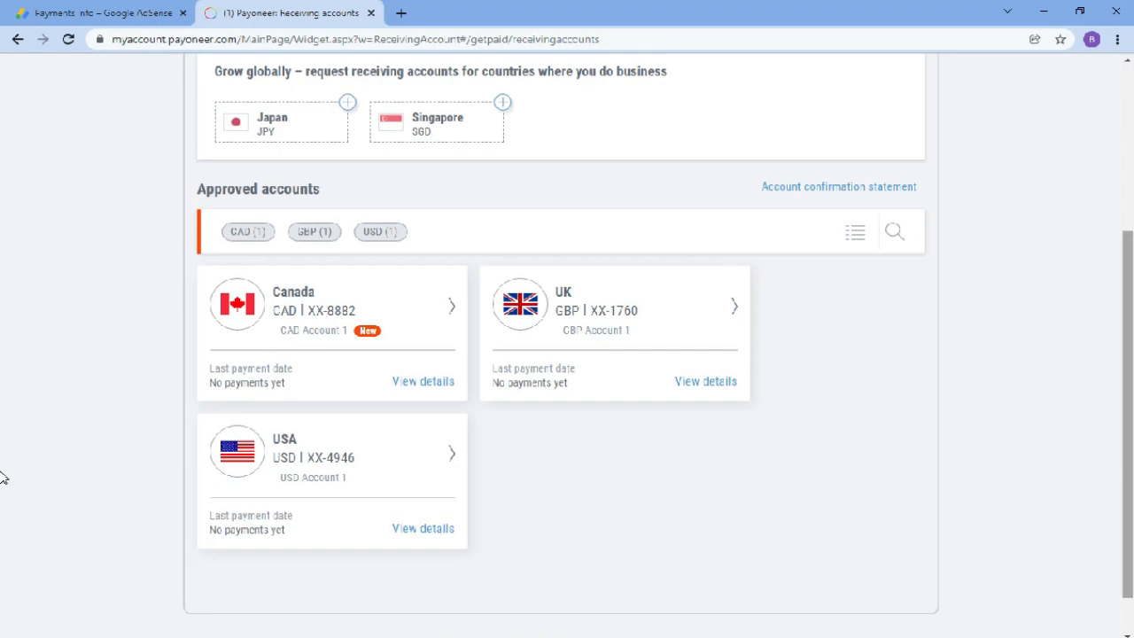
mouse_move(277, 309)
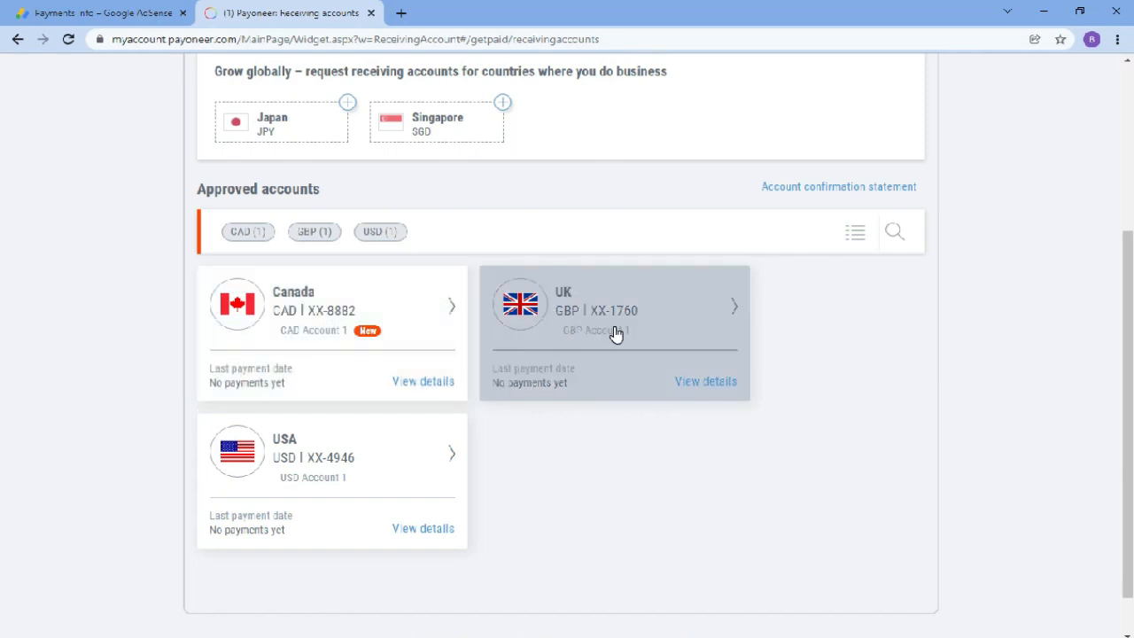
mouse_move(346, 459)
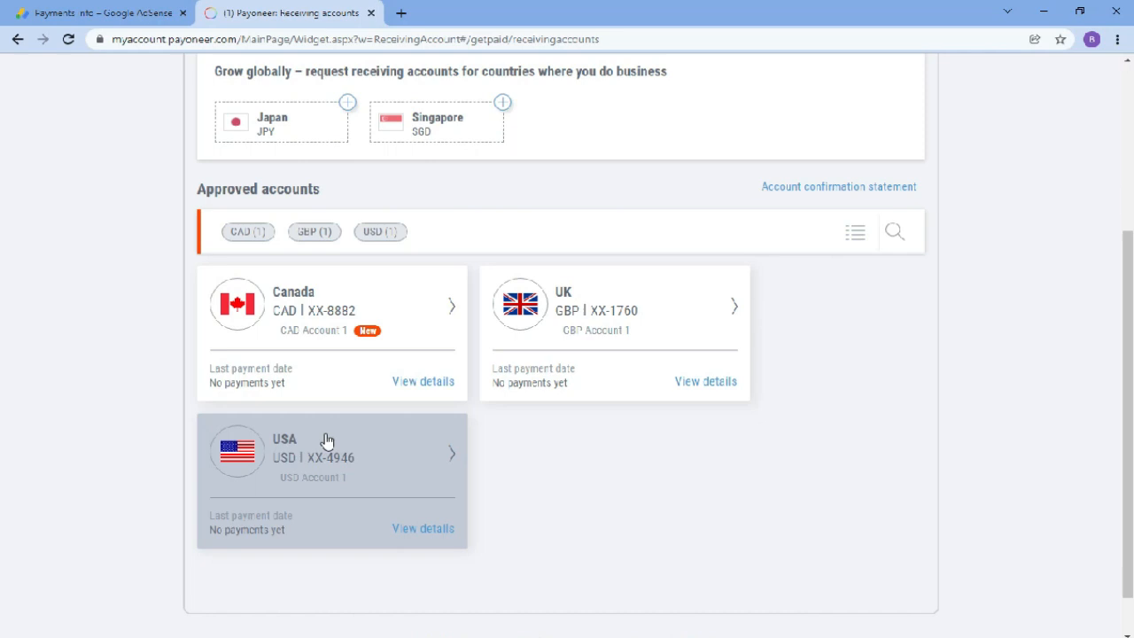
mouse_move(251, 464)
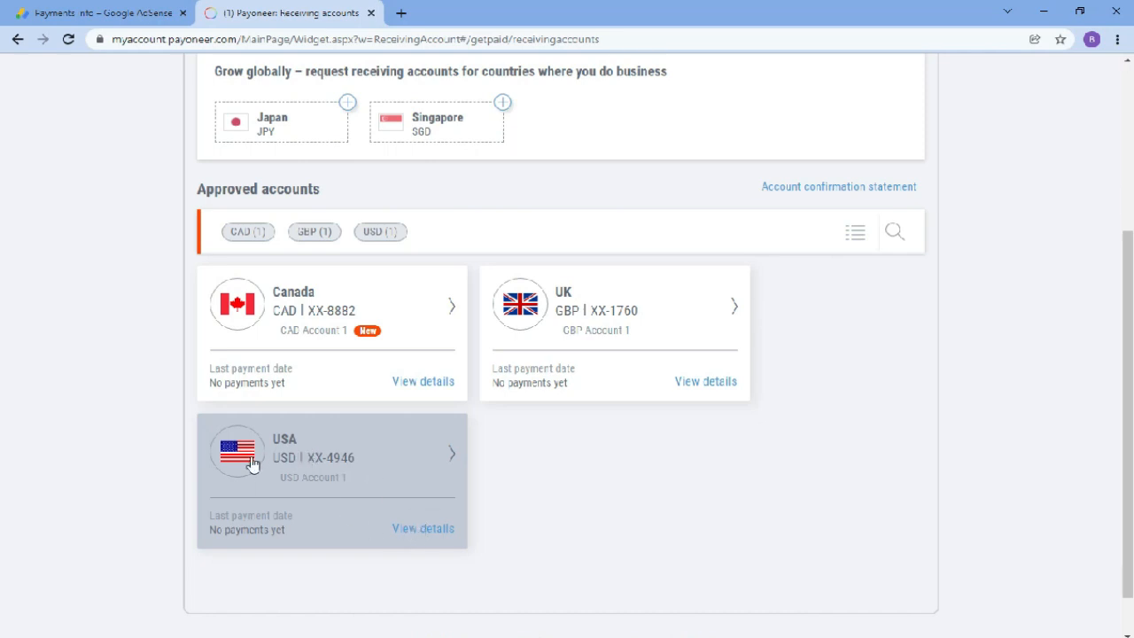
click(422, 528)
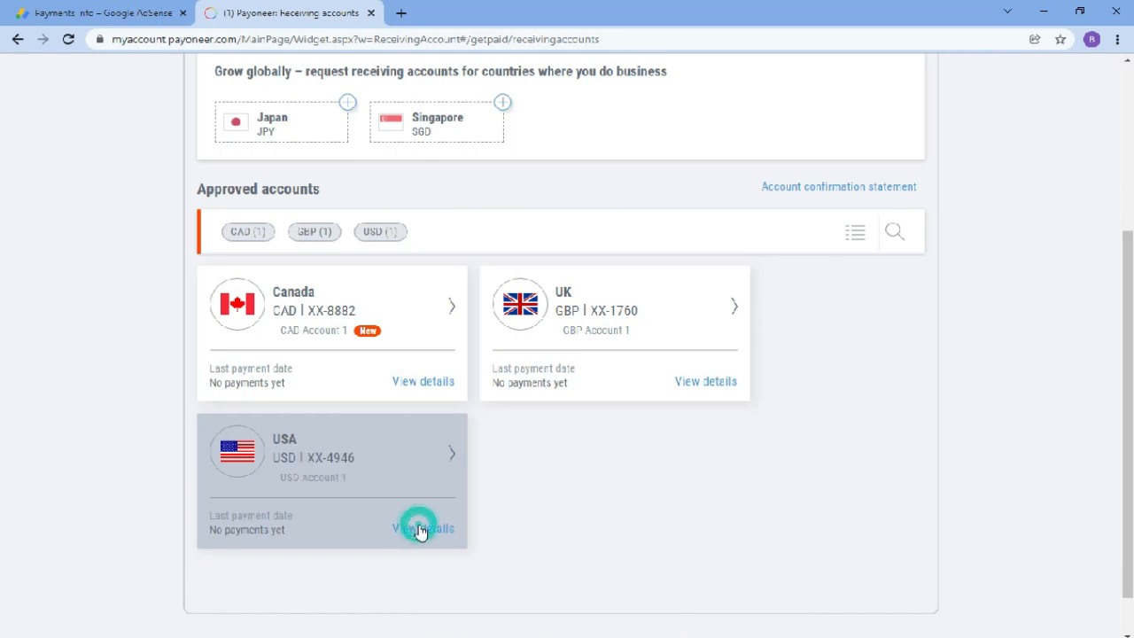
Copy the USD account's bank name First Century Bank into the AdSense bank name field
click(423, 528)
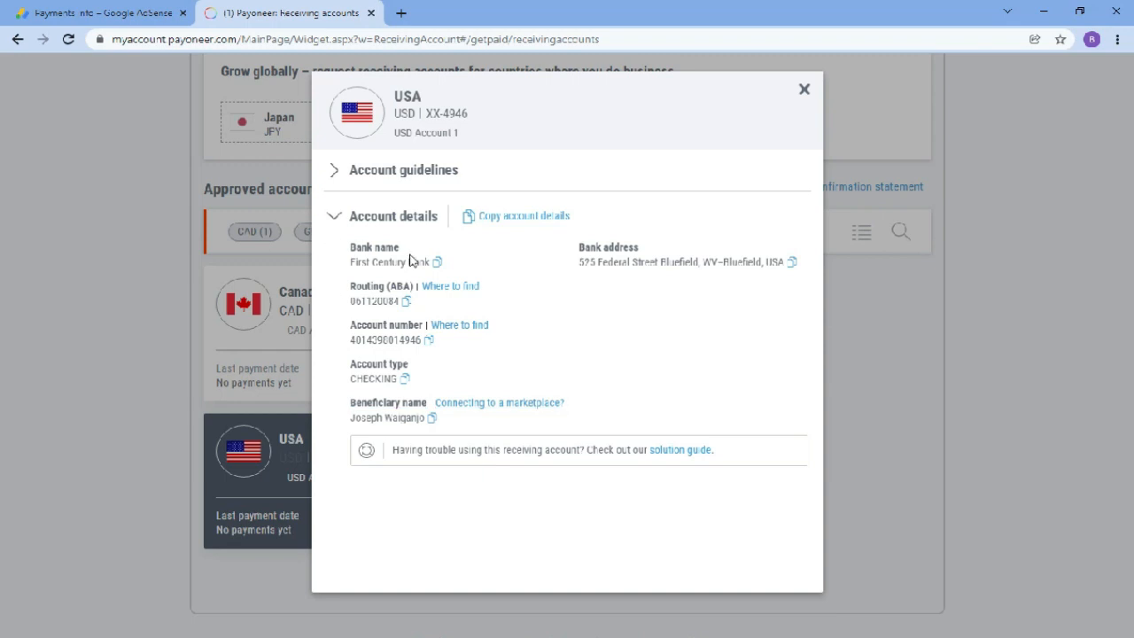
double_click(358, 262)
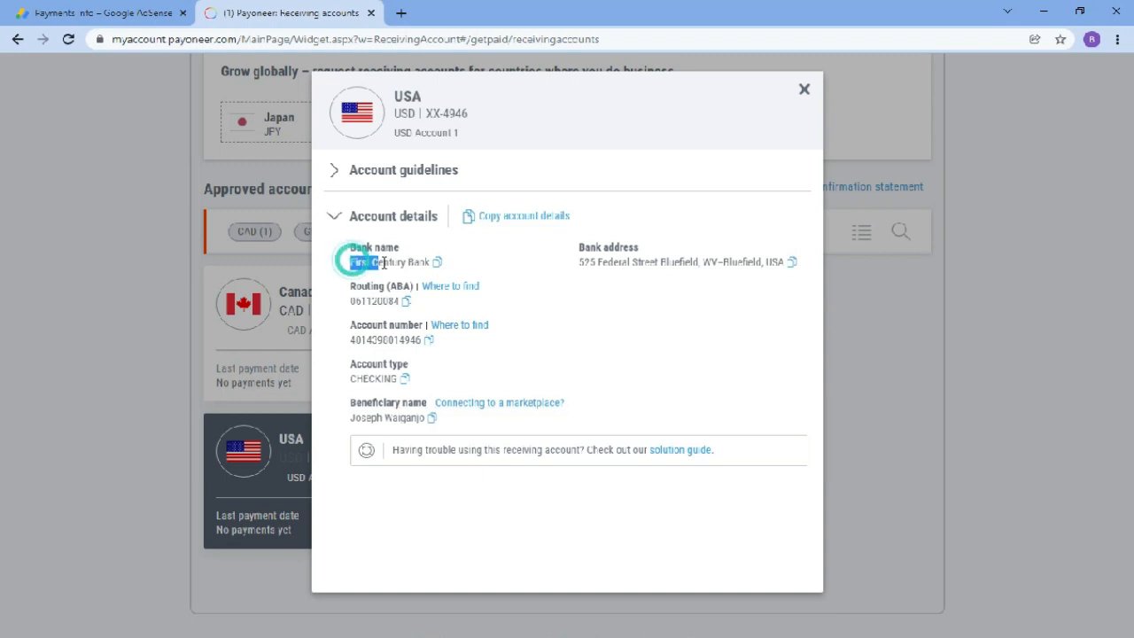
click(436, 262)
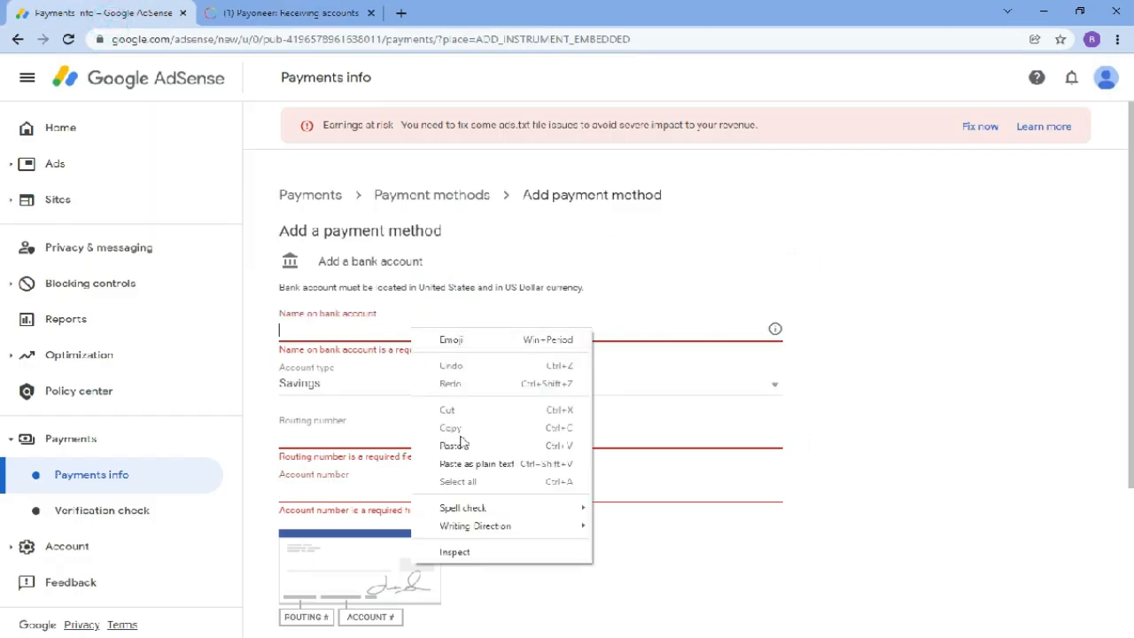
click(287, 13)
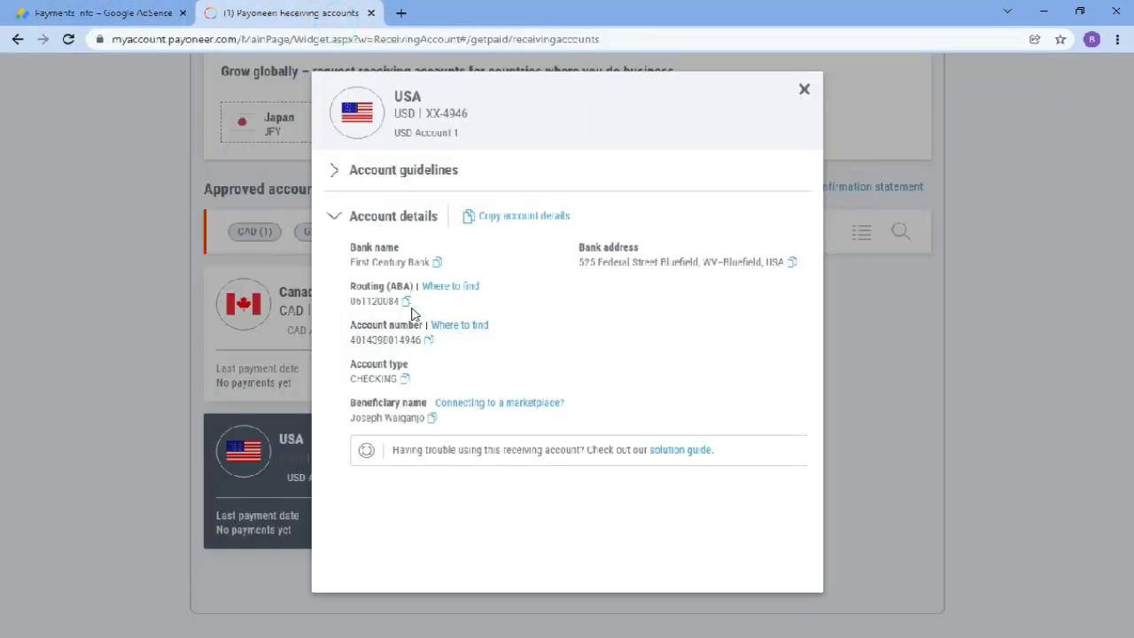
Enter routing number 061120084 in the AdSense form, then return to Payoneer and AdSense Home
click(407, 301)
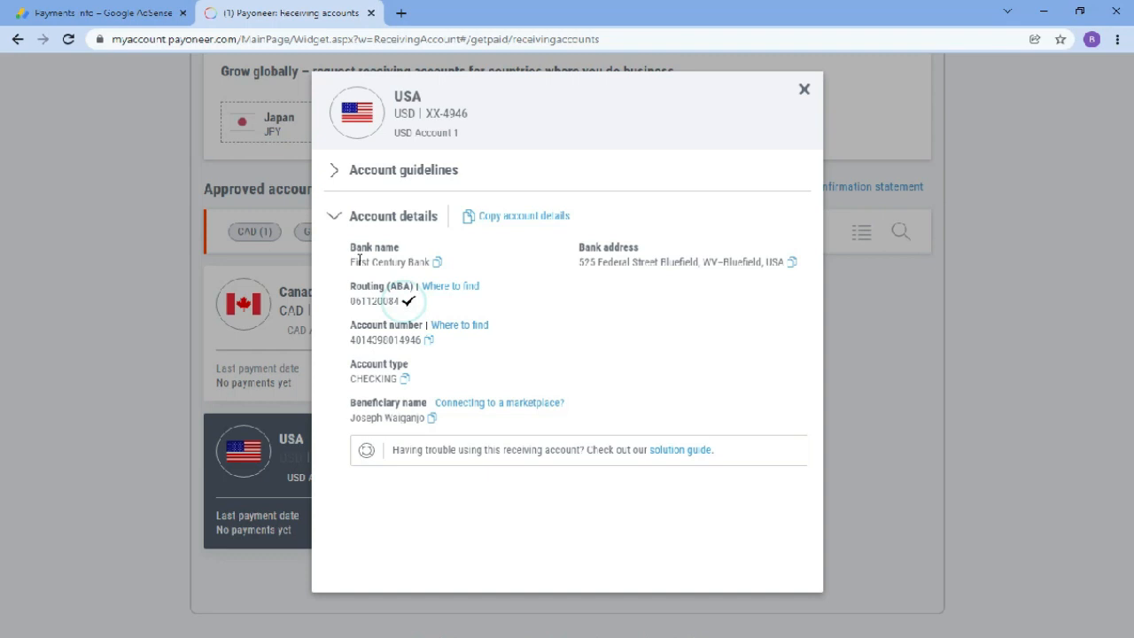
click(97, 12)
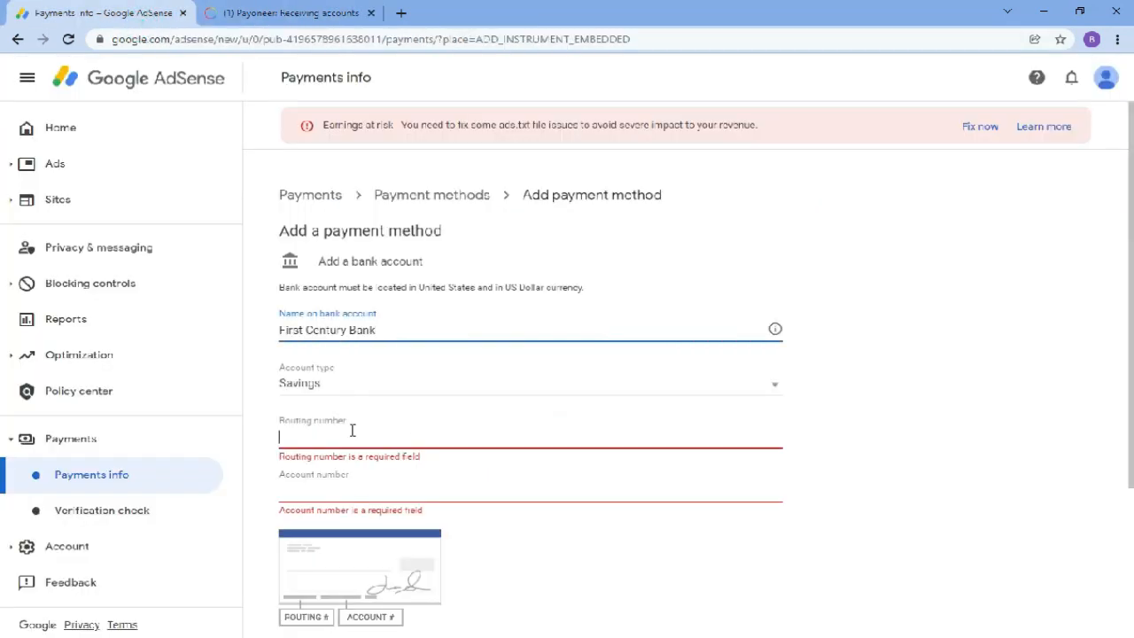
text(061120084)
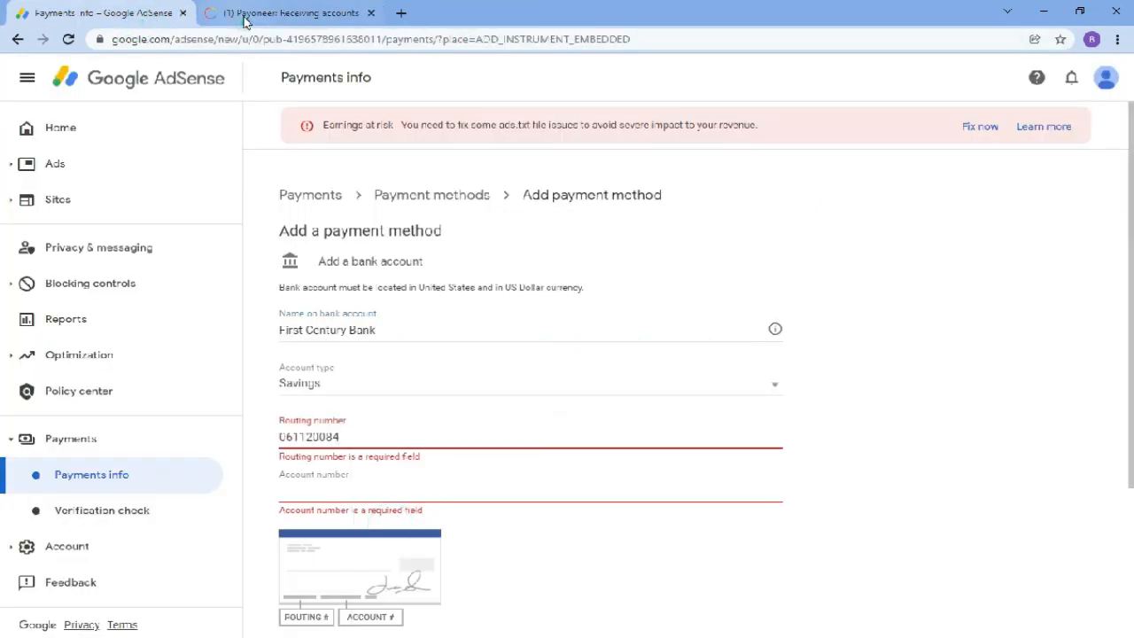
click(290, 13)
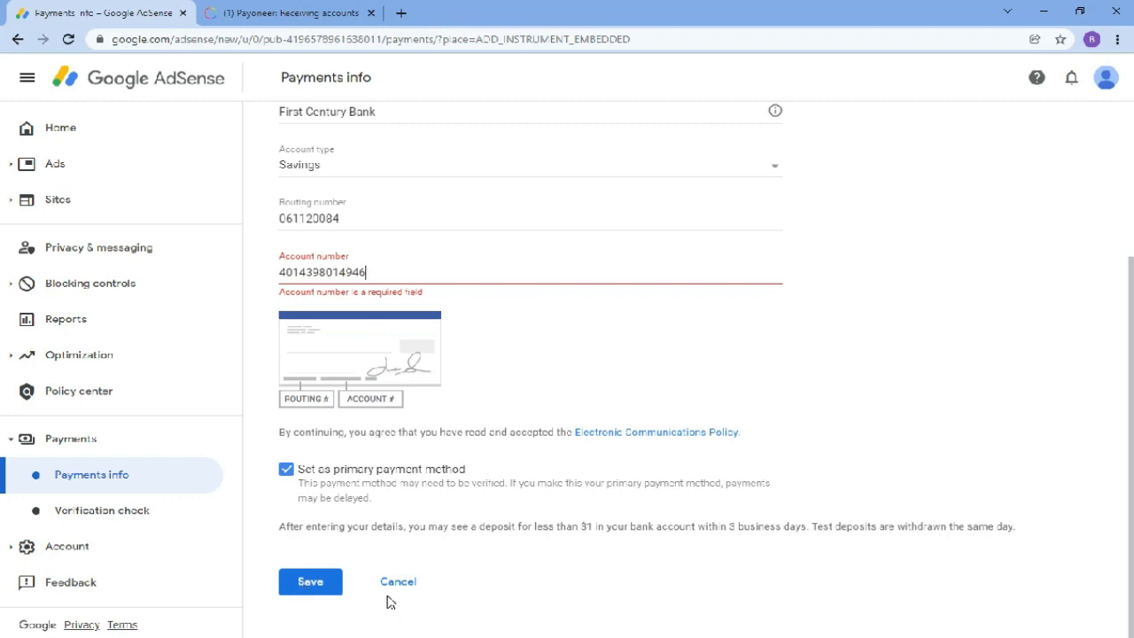
scroll(up, 3)
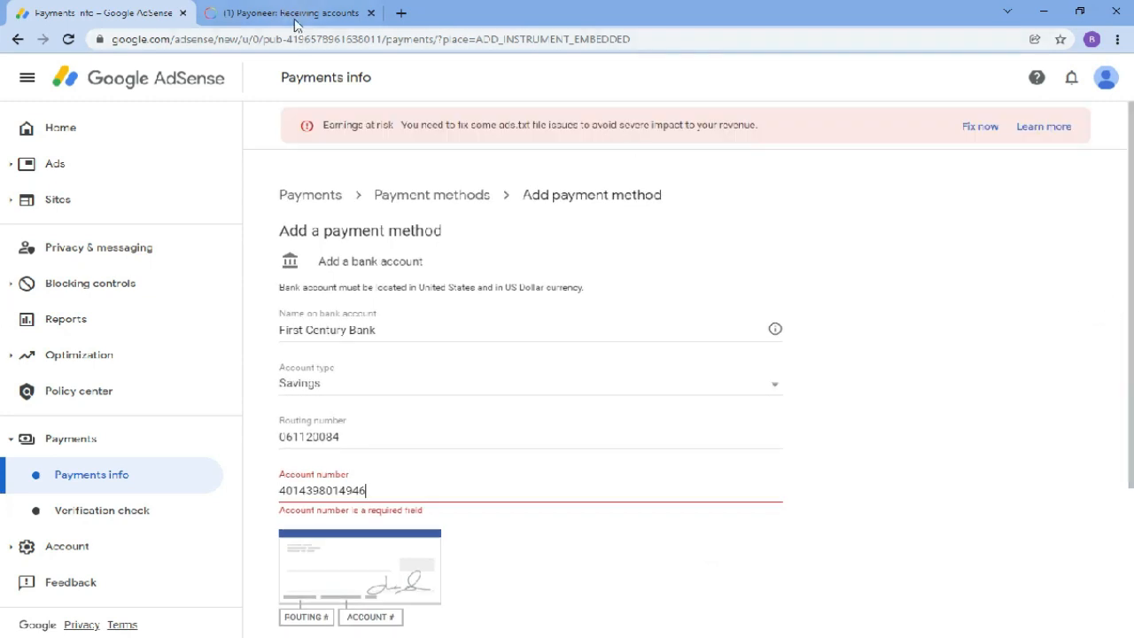
click(60, 127)
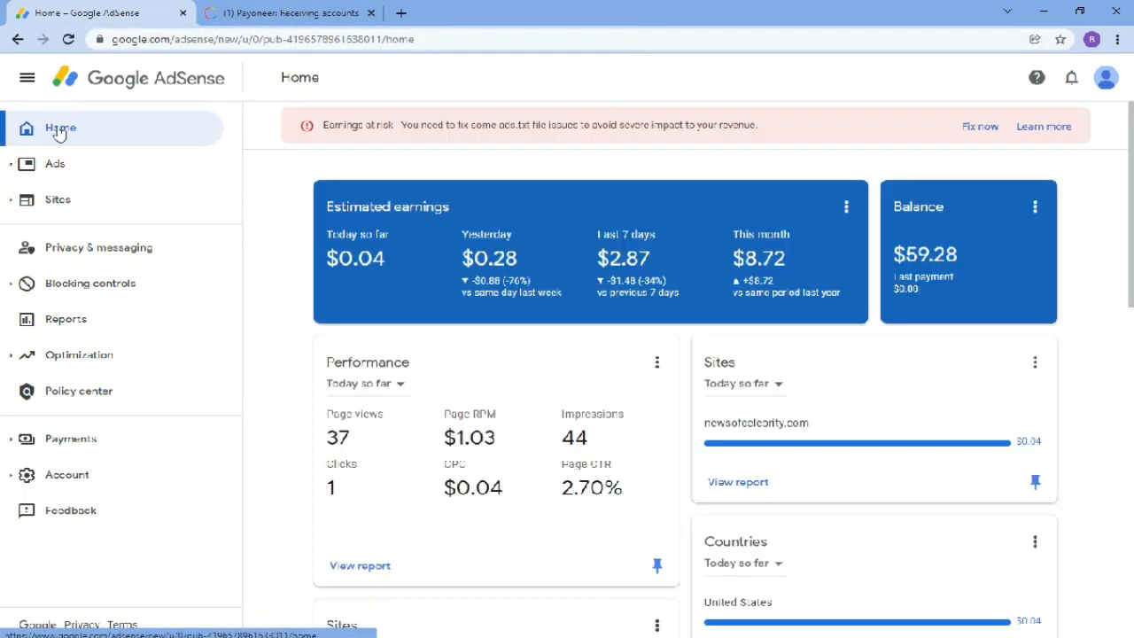
mouse_move(496, 255)
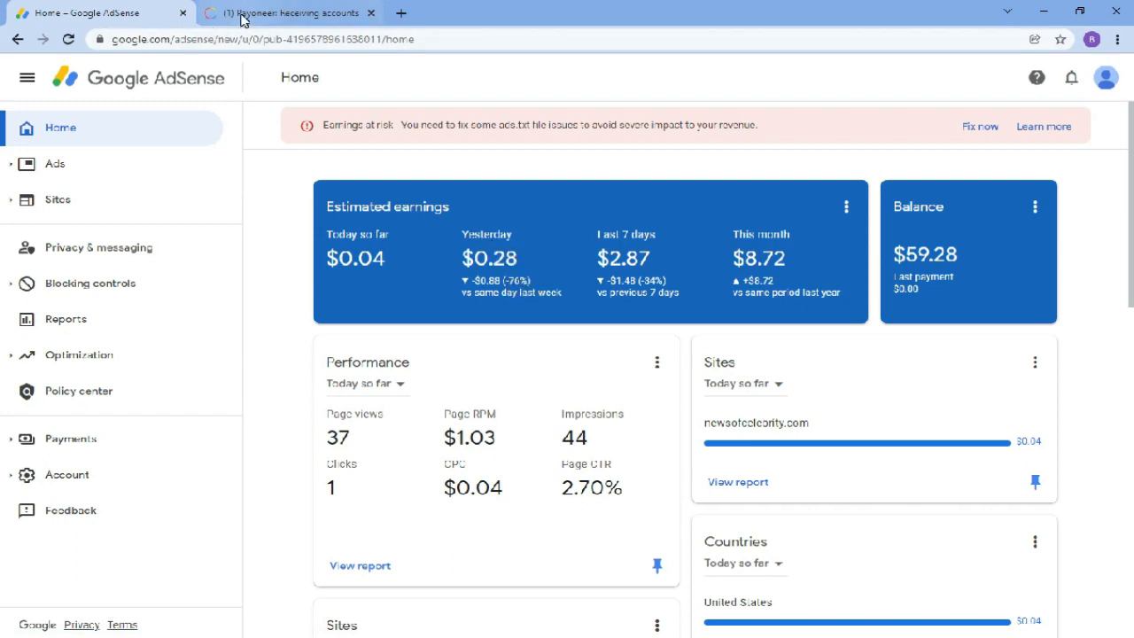
mouse_move(292, 13)
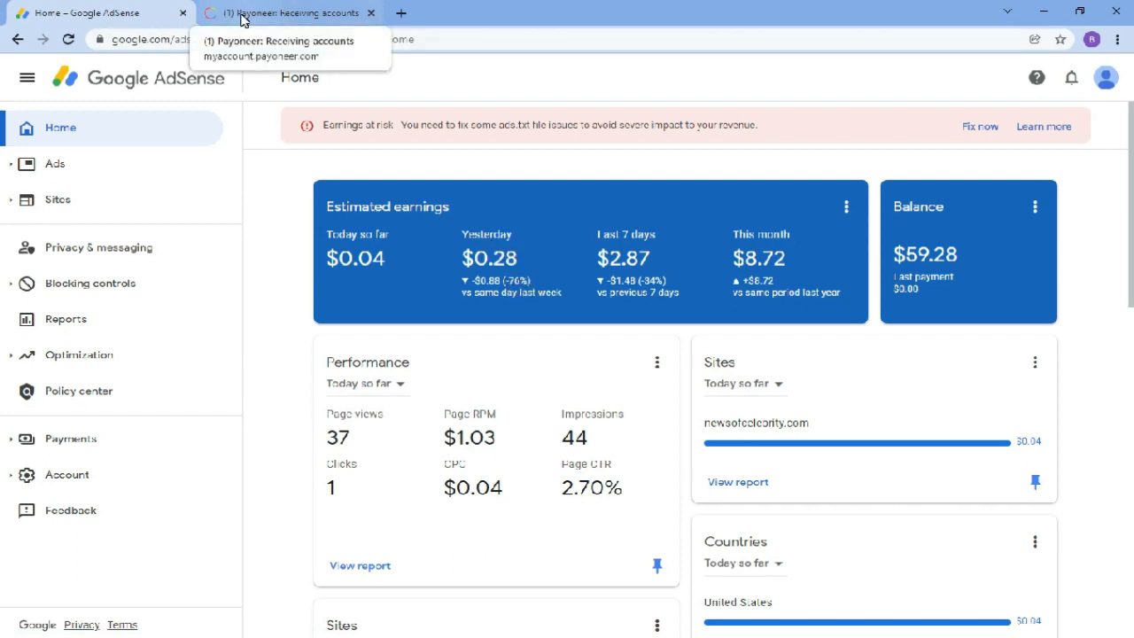